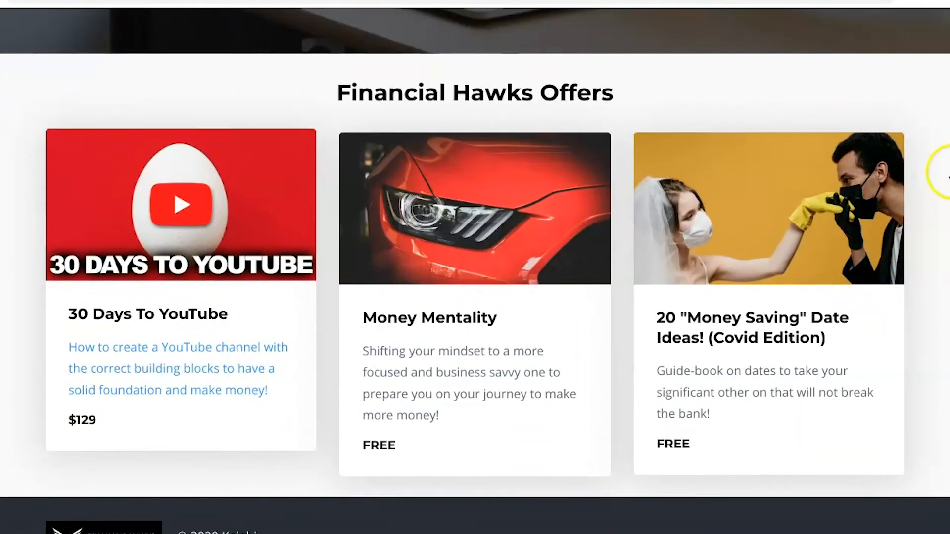
Open the 30 Days To YouTube checkout from its offer card and scroll through the course description.
click(181, 205)
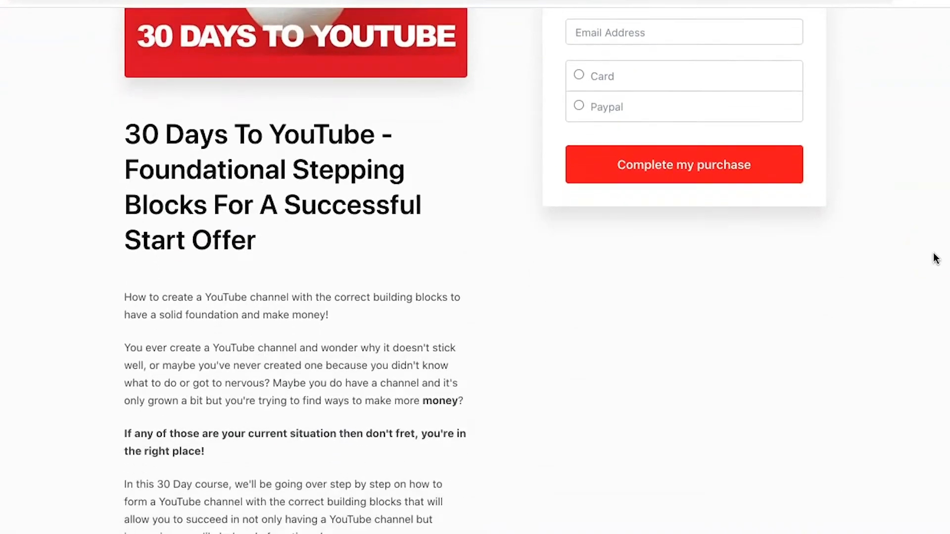
scroll(down, 3)
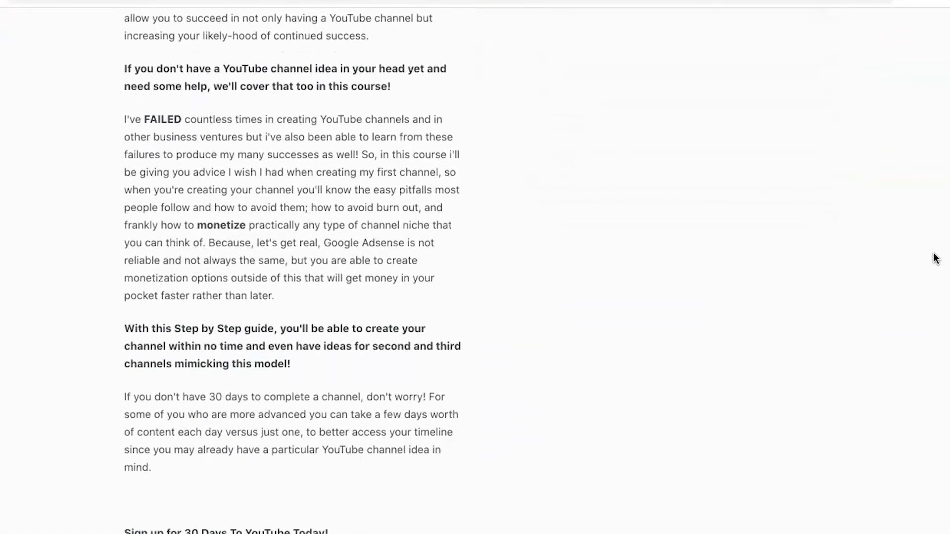